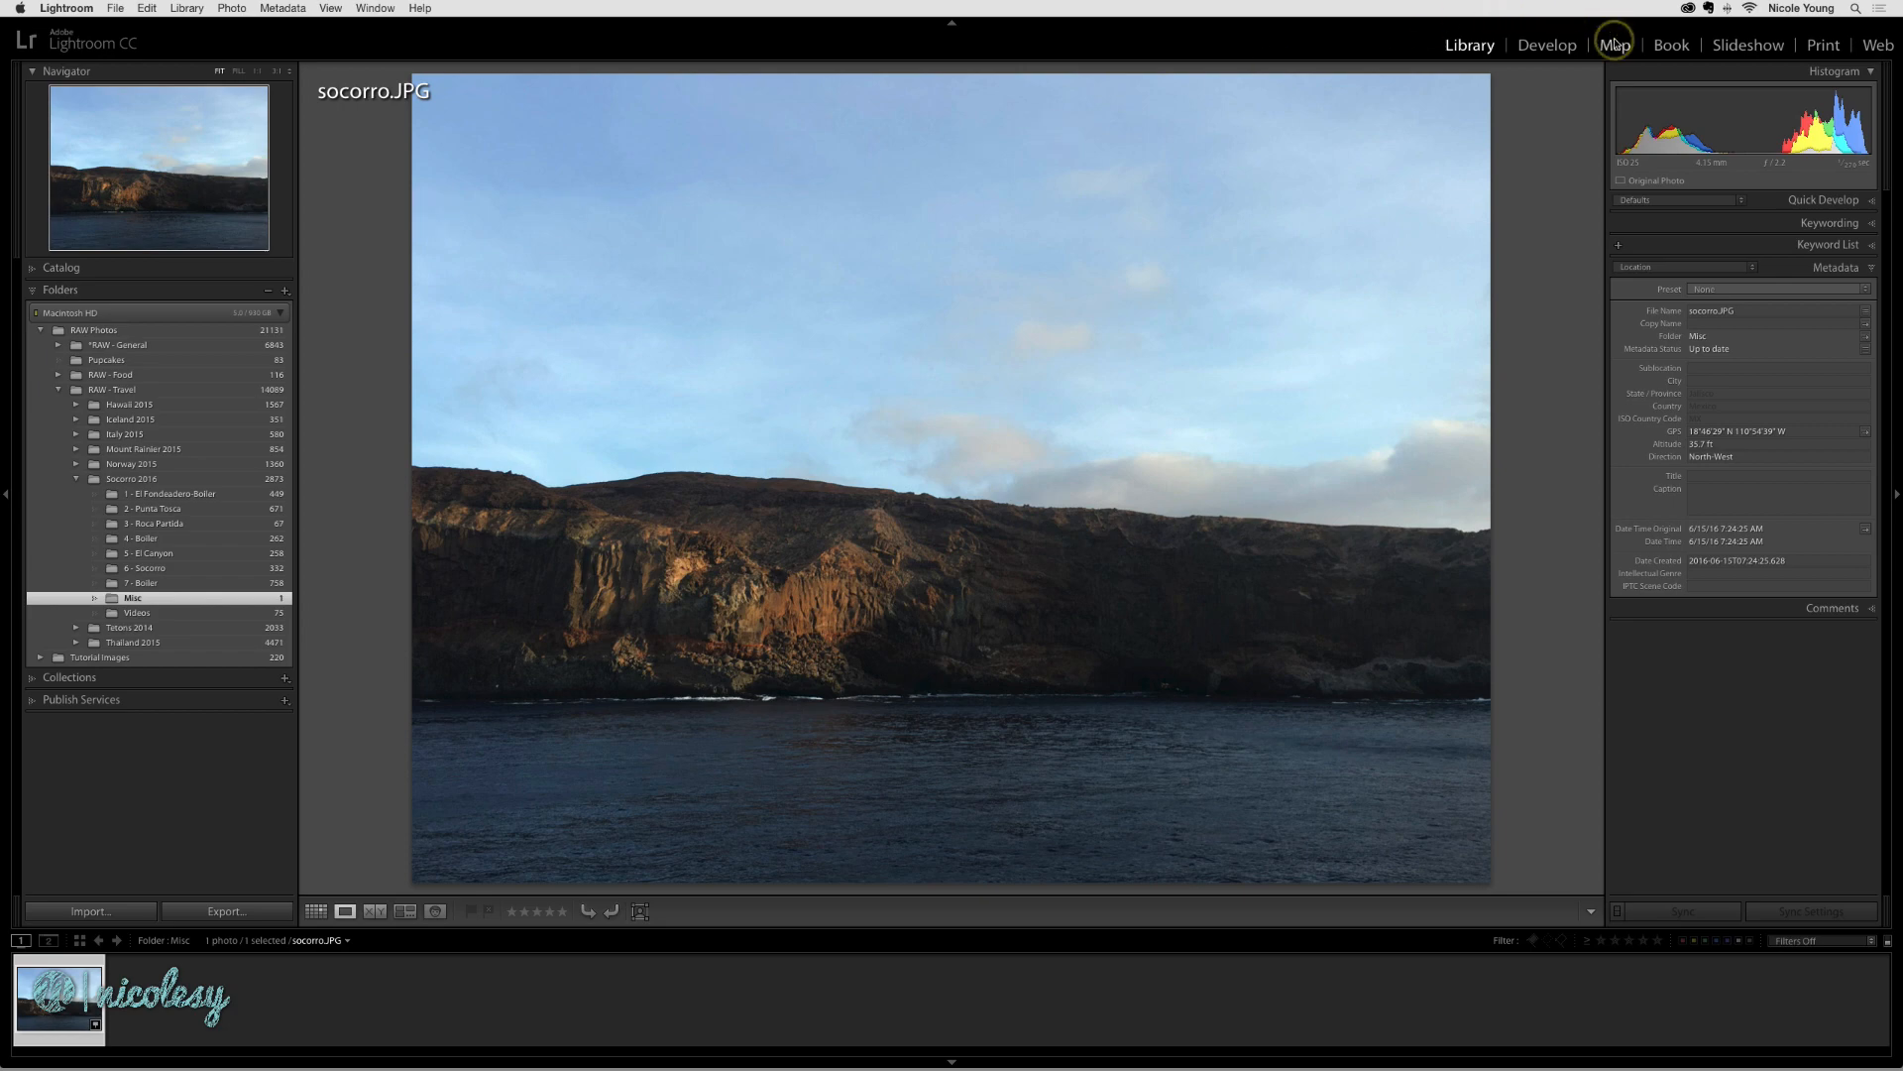
- View socorro.JPG's GPS pin on Isla Socorro in the Map module, then return to the Library grid
click(1613, 45)
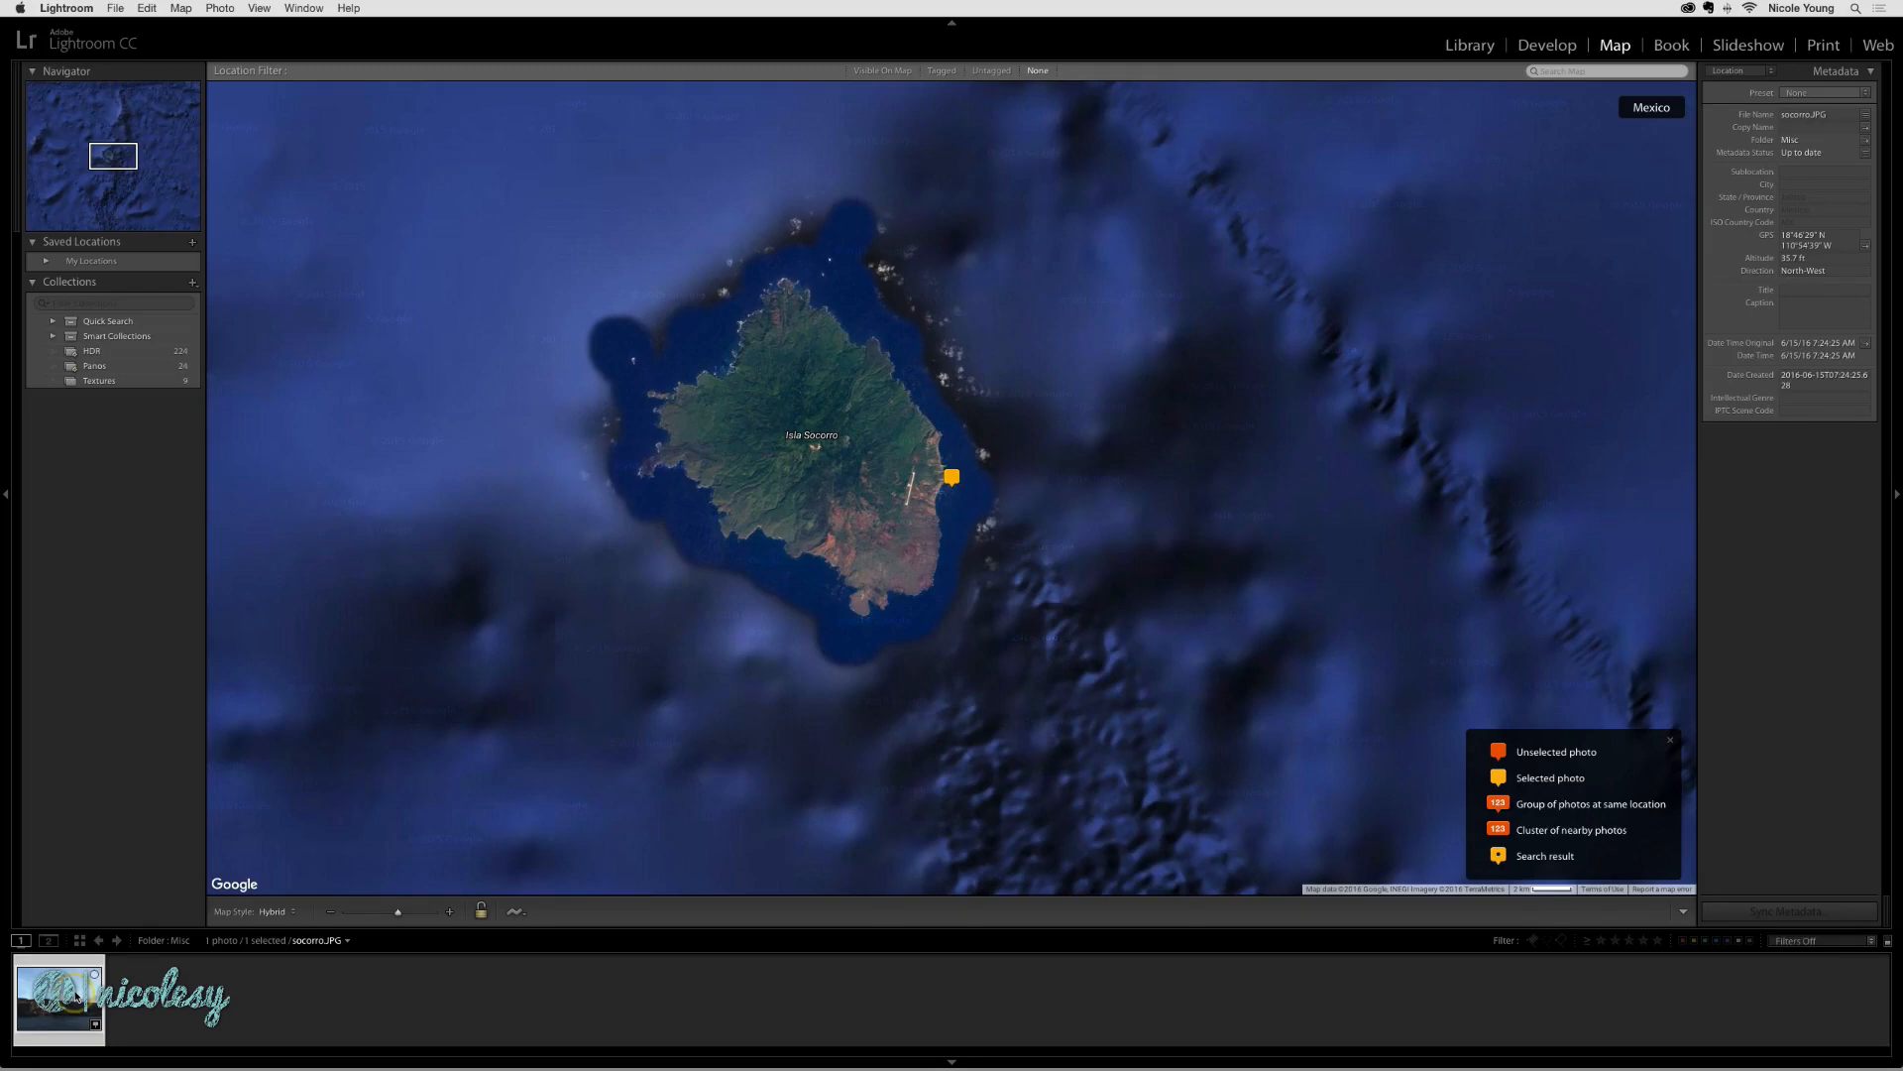
mouse_move(866, 536)
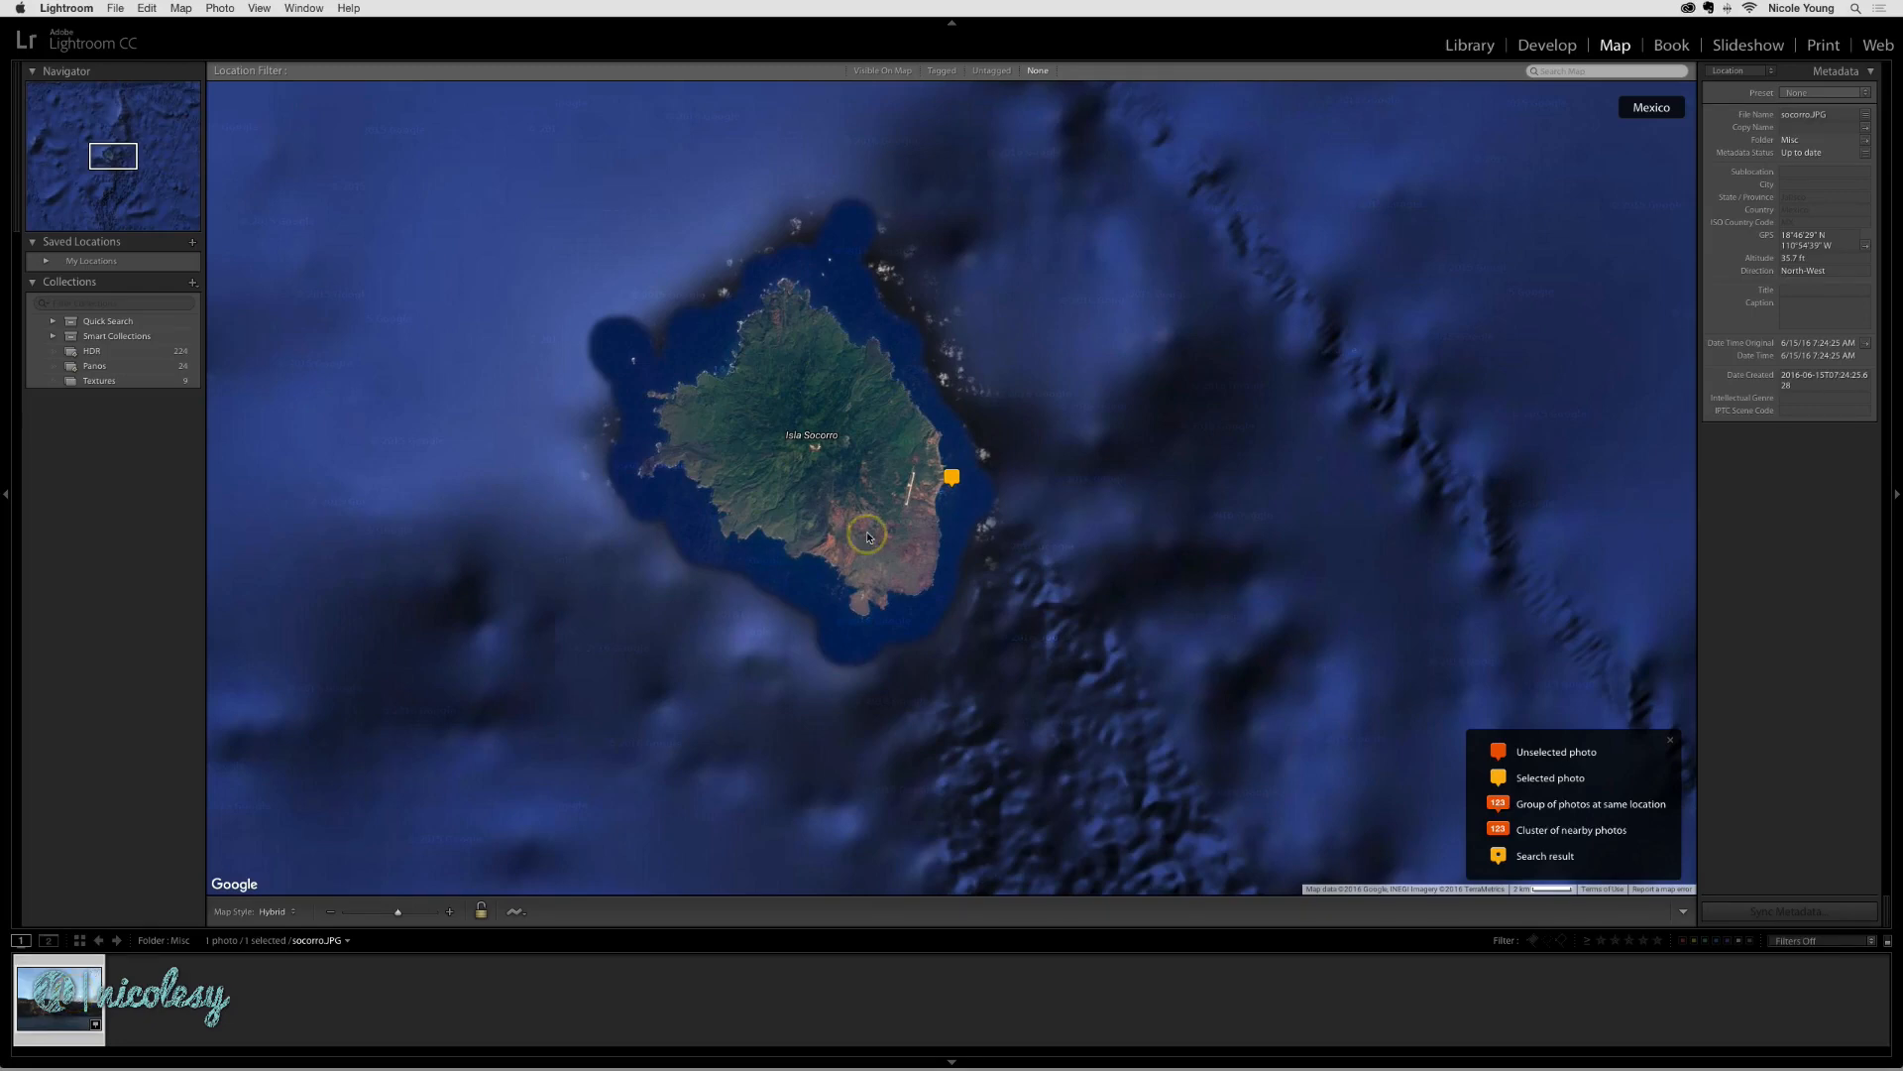
click(1467, 45)
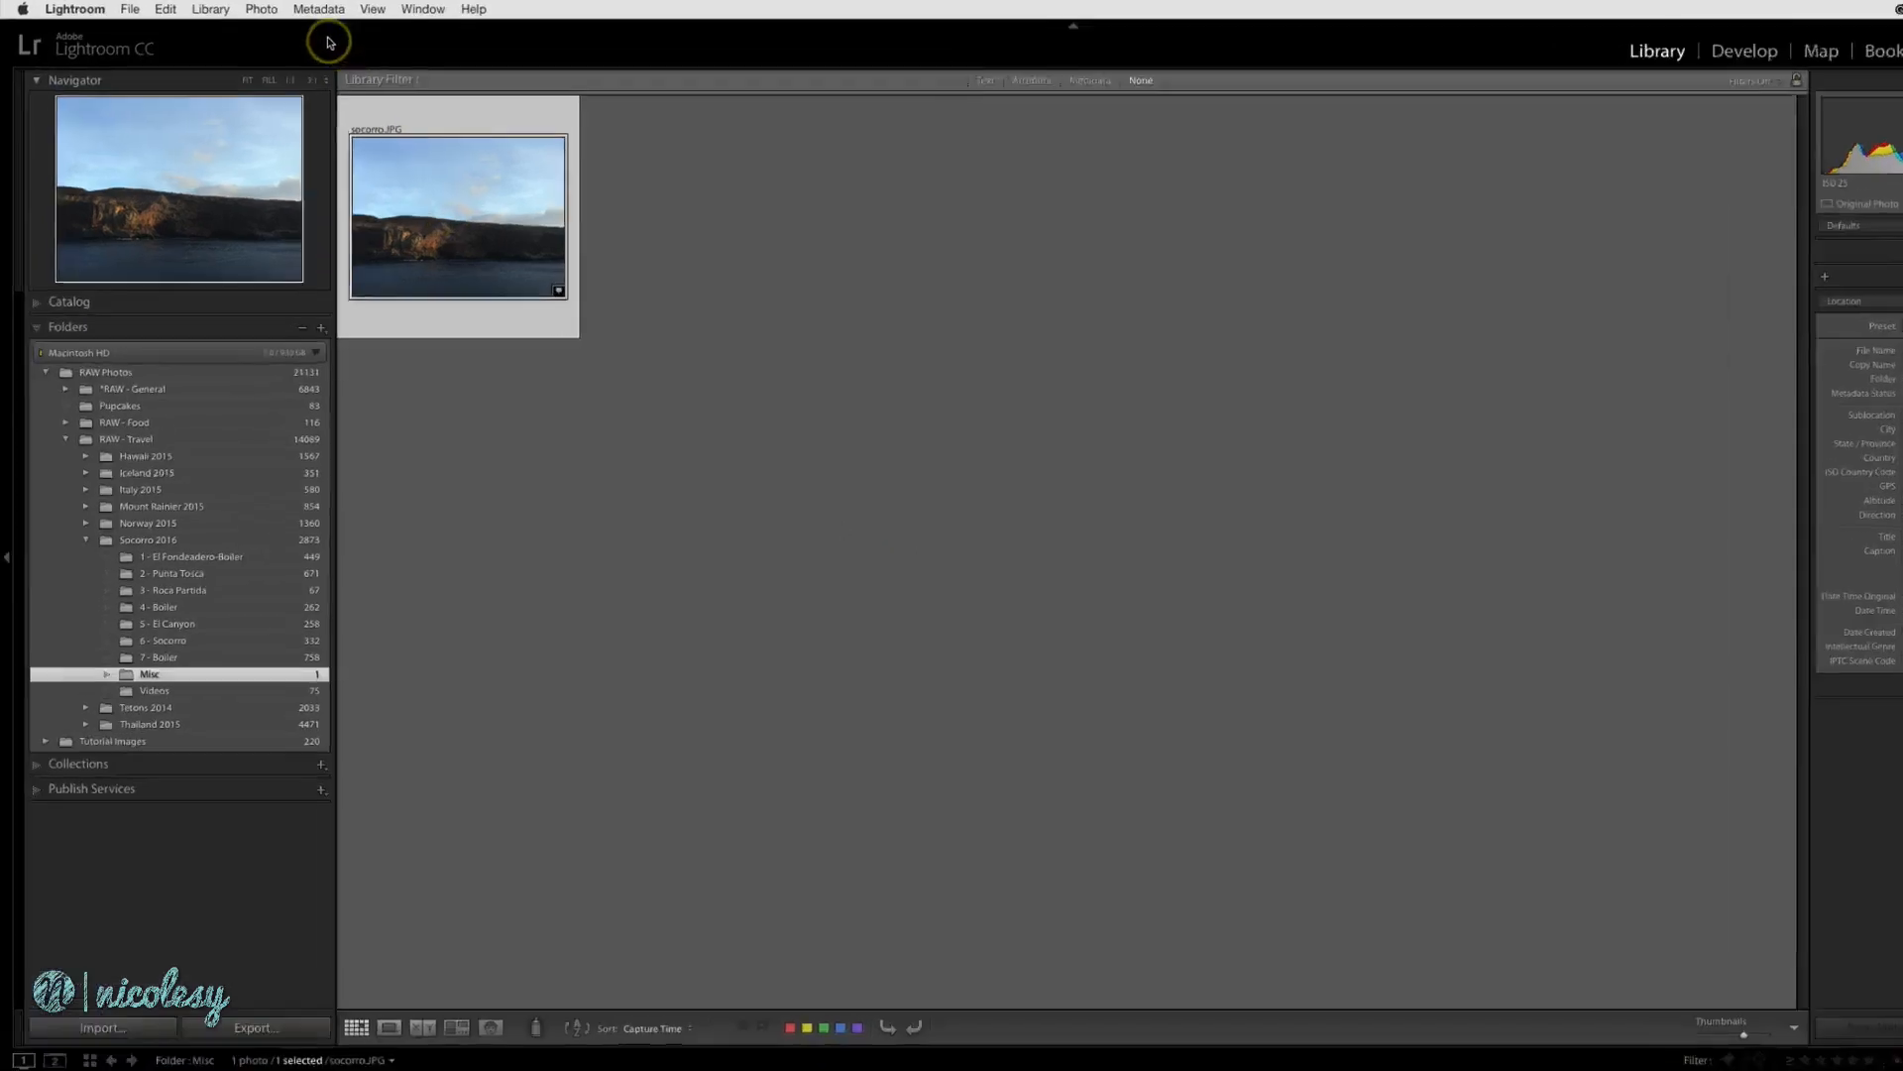
- Start Copy Metadata from the Metadata menu for socorro.JPG
click(319, 9)
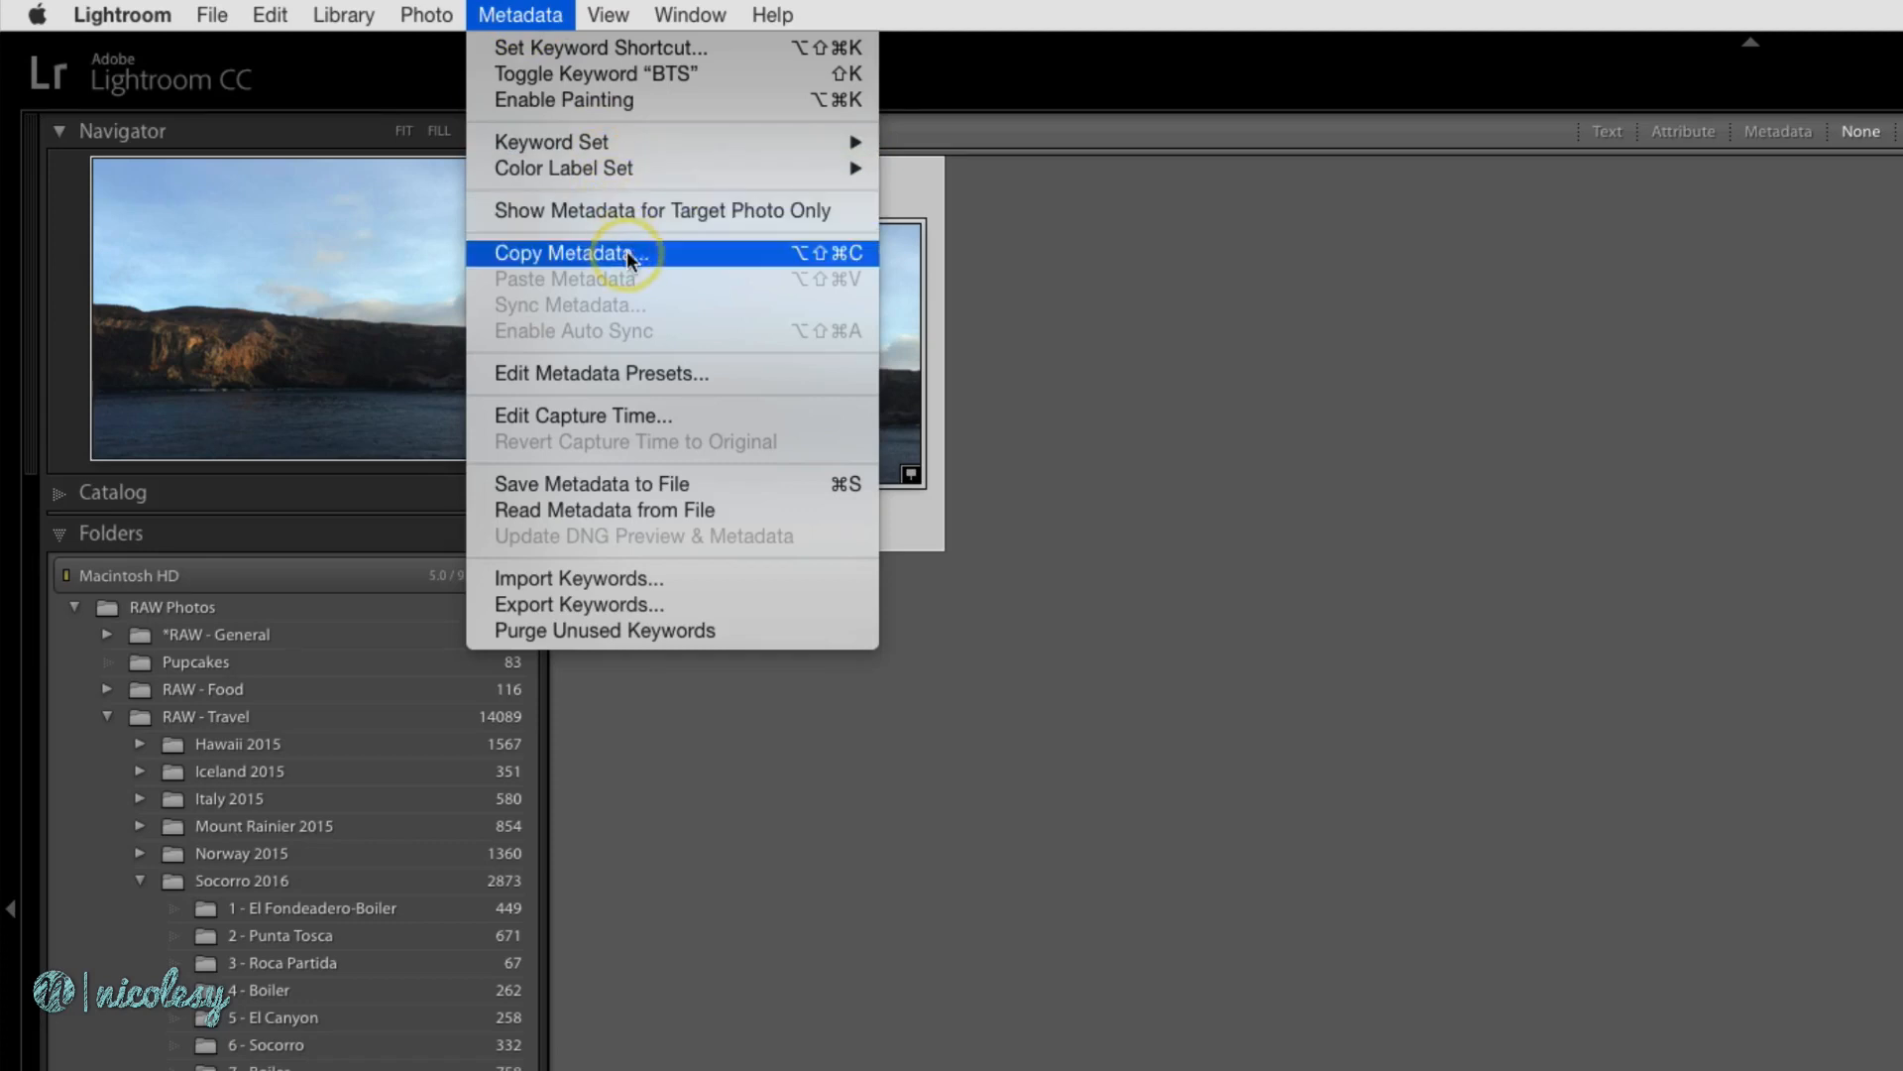
click(571, 252)
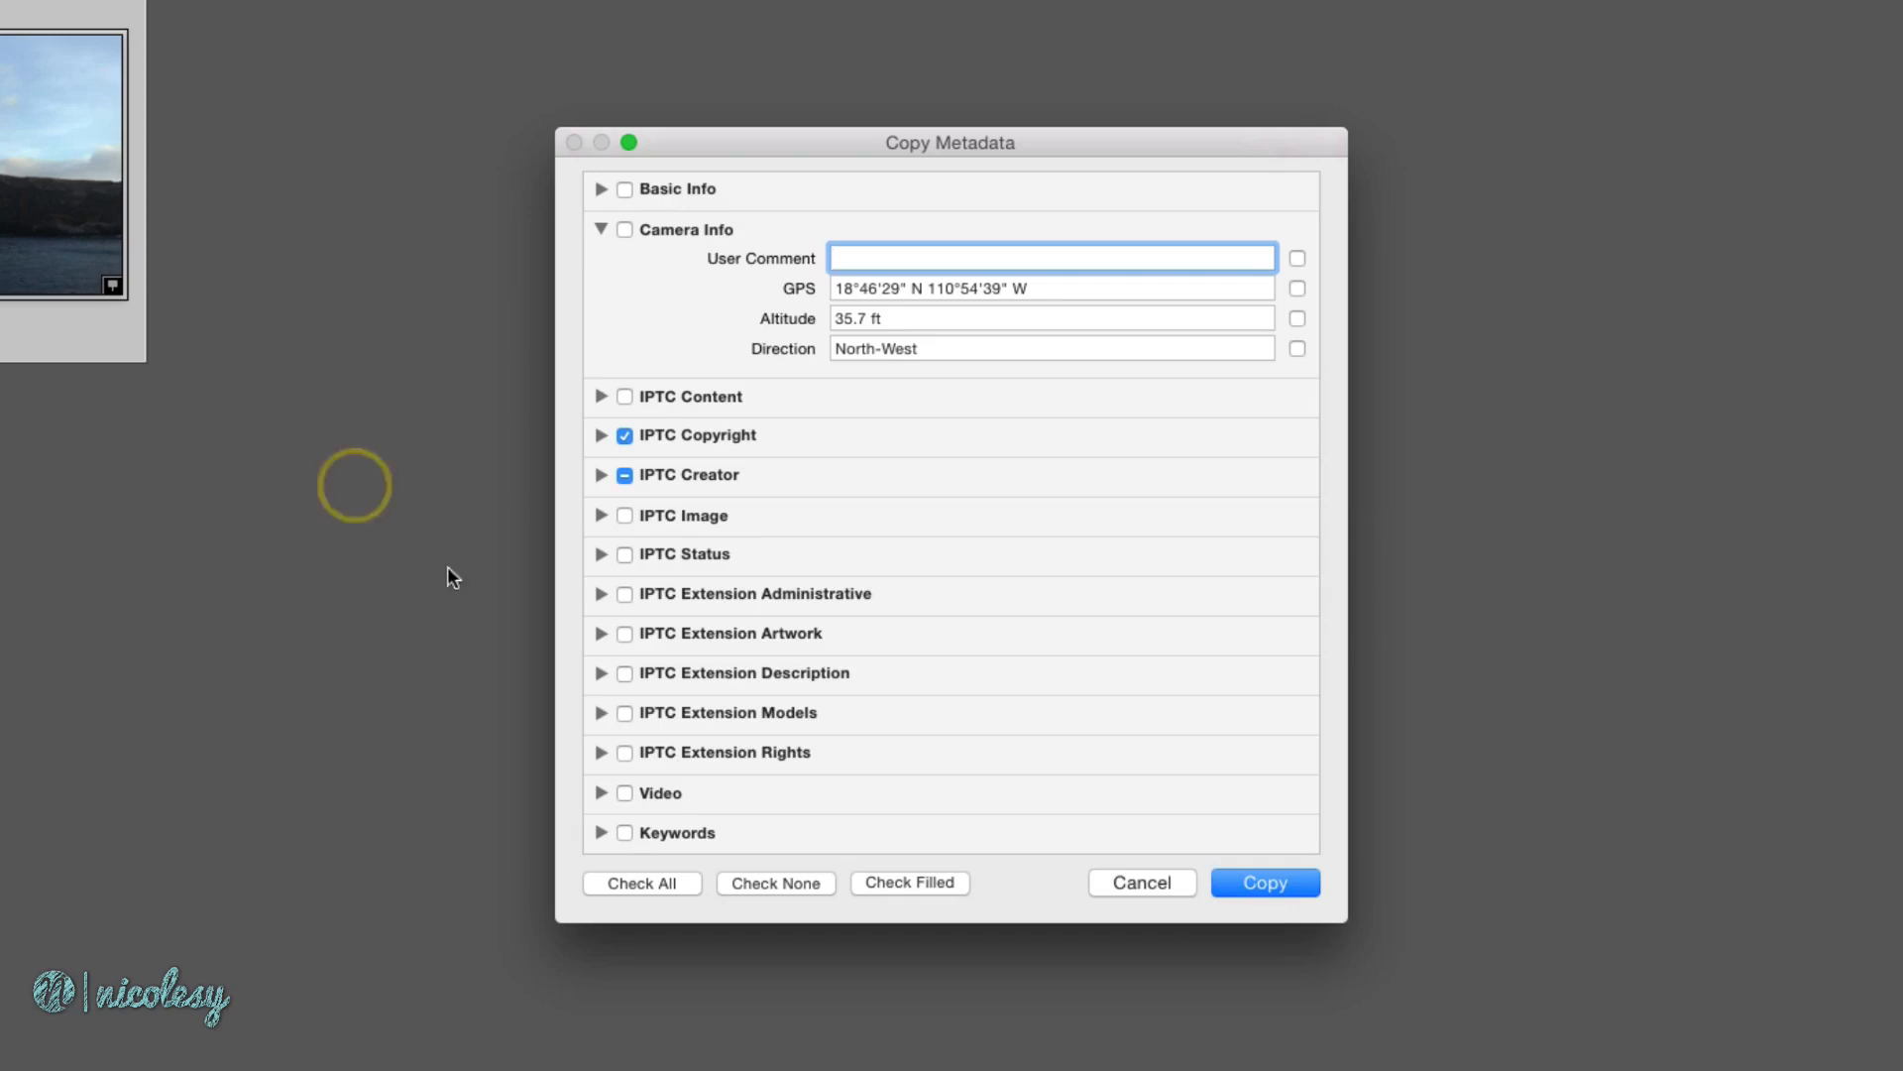
- Clear all fields with Check None, then mark only GPS, Altitude and Direction for copying
click(774, 882)
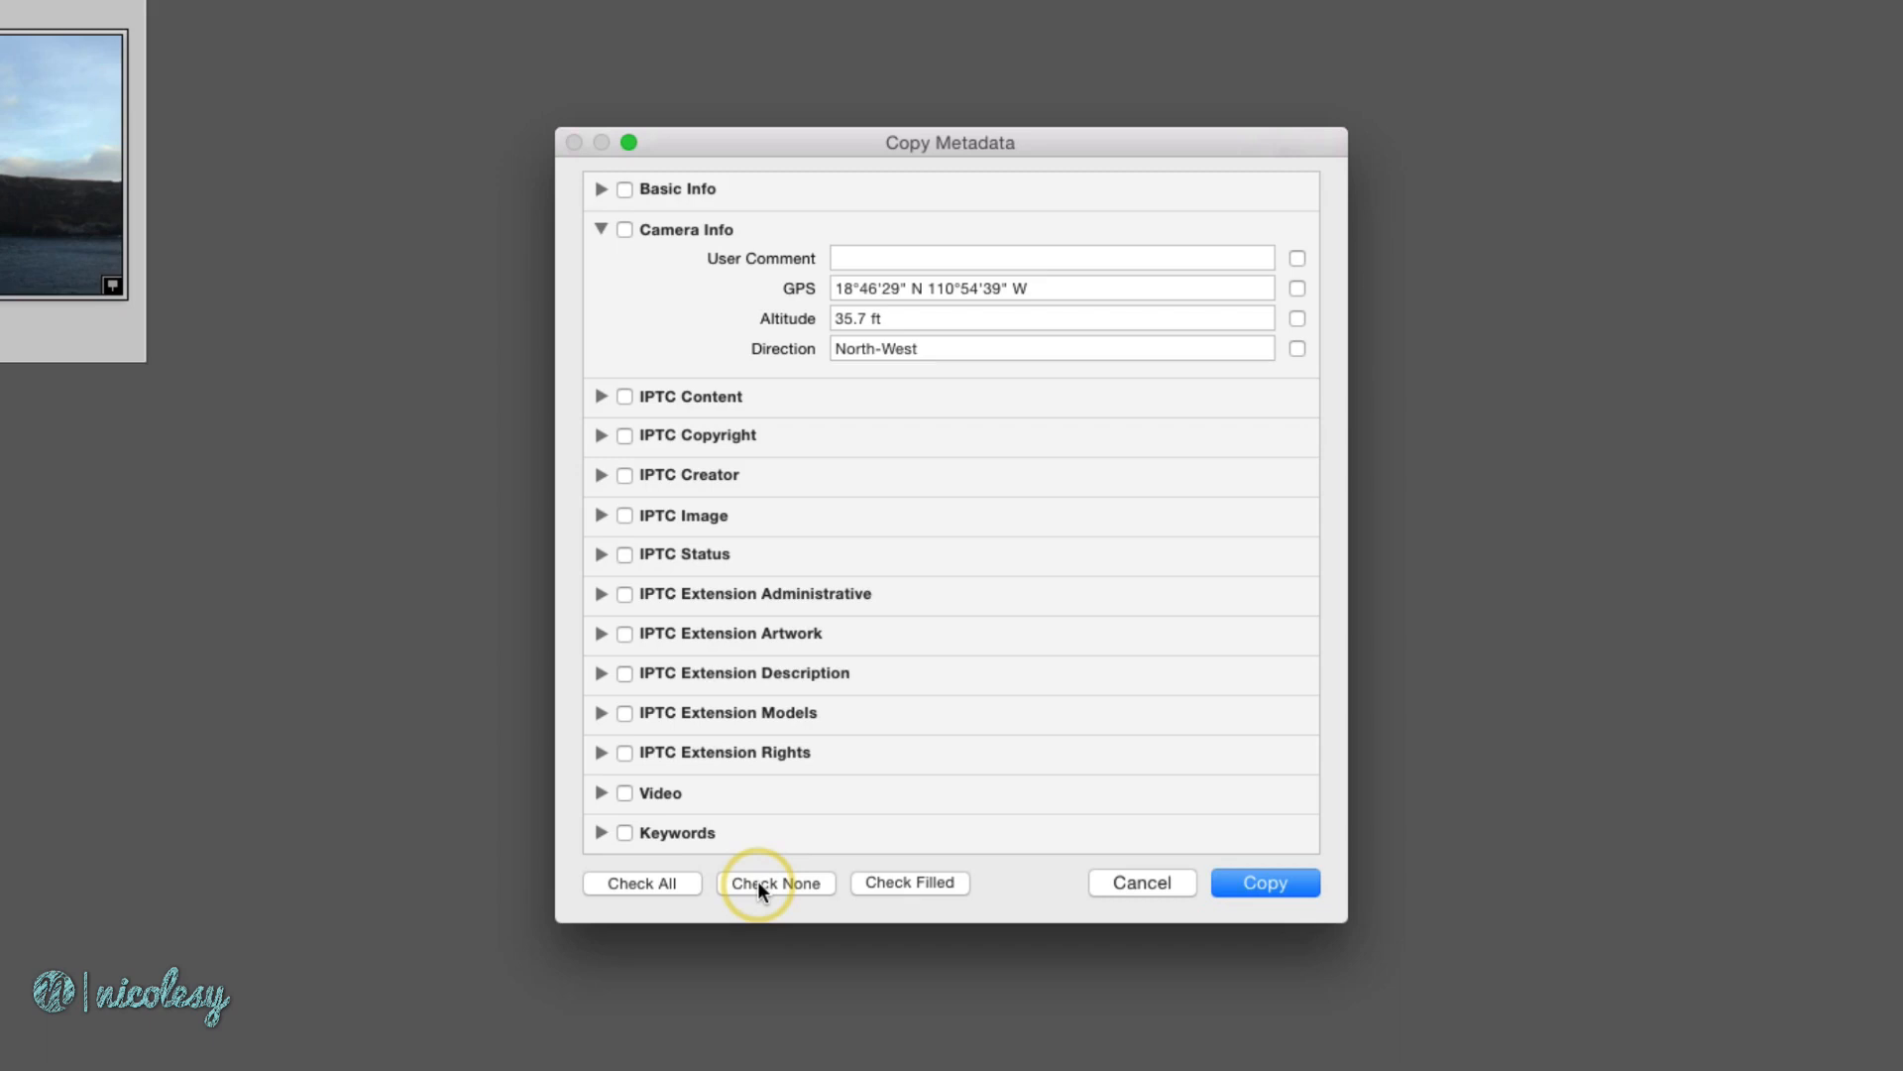
mouse_move(728, 306)
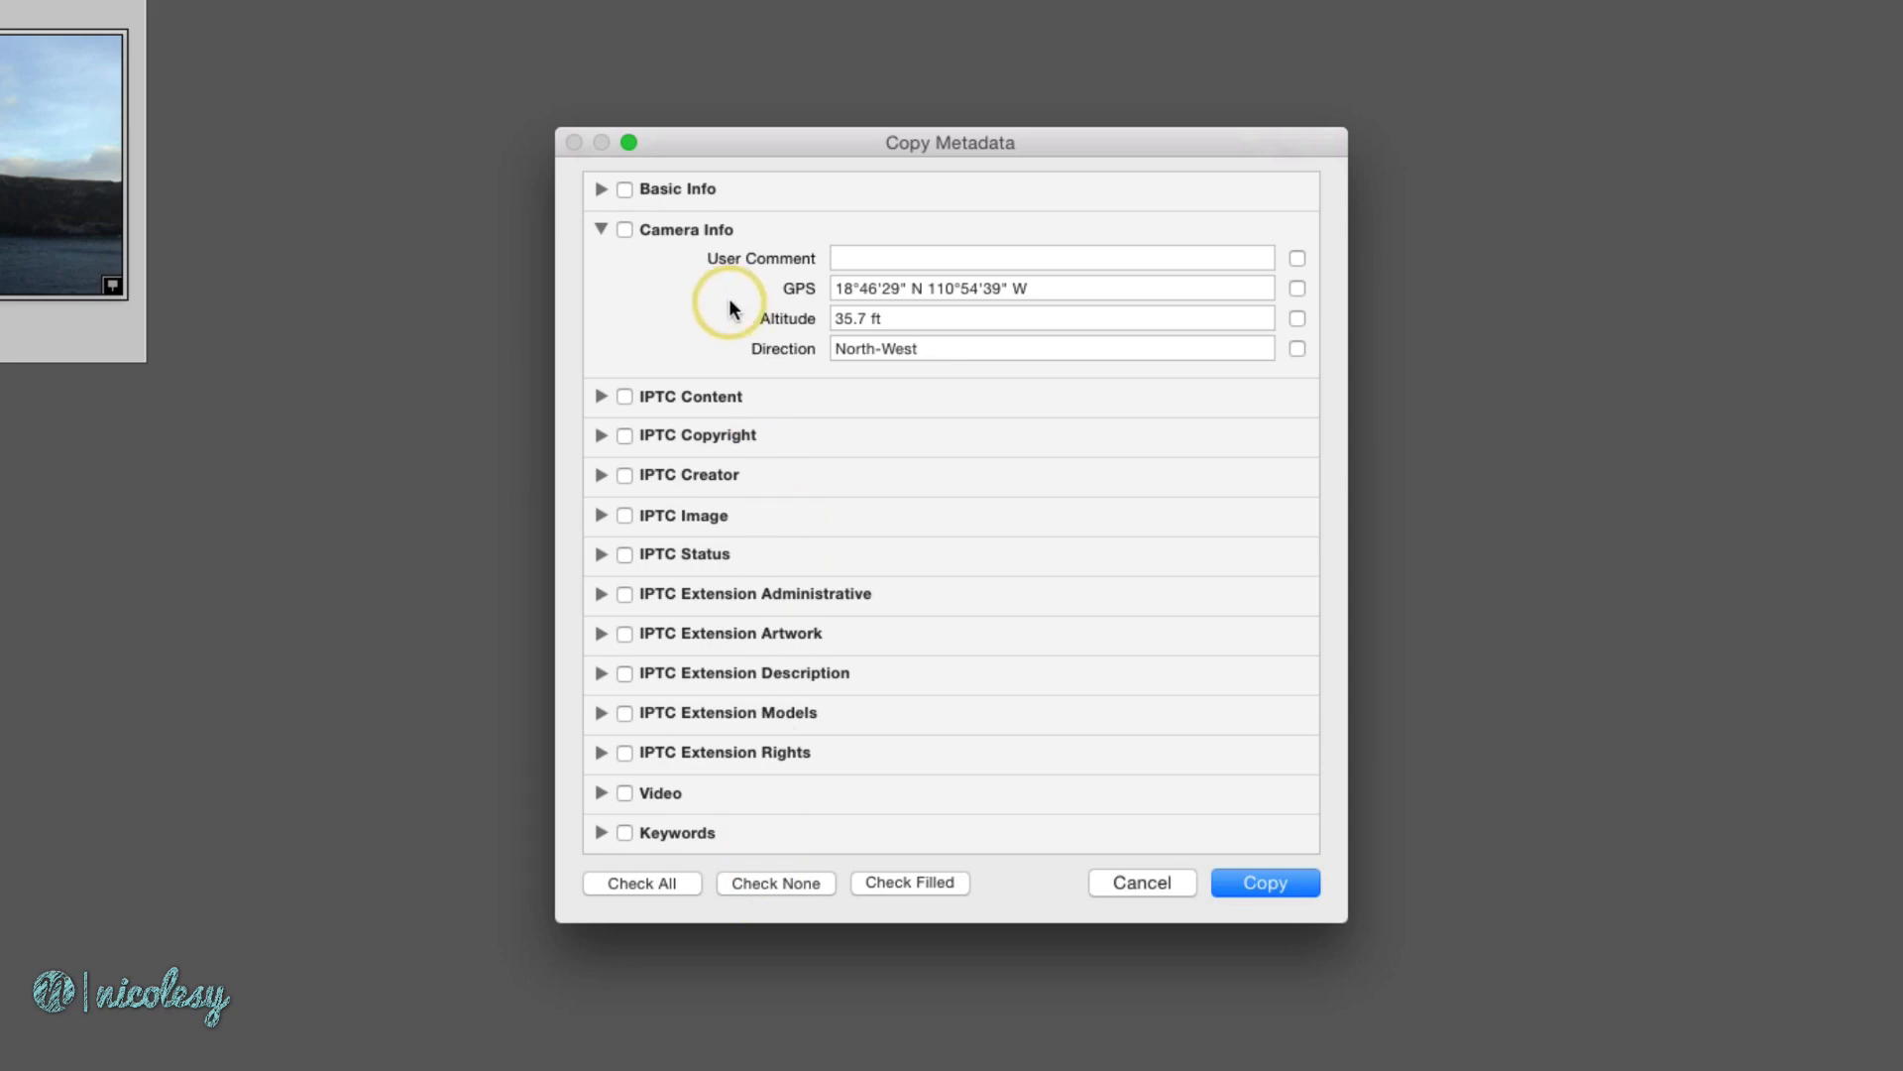
click(1296, 288)
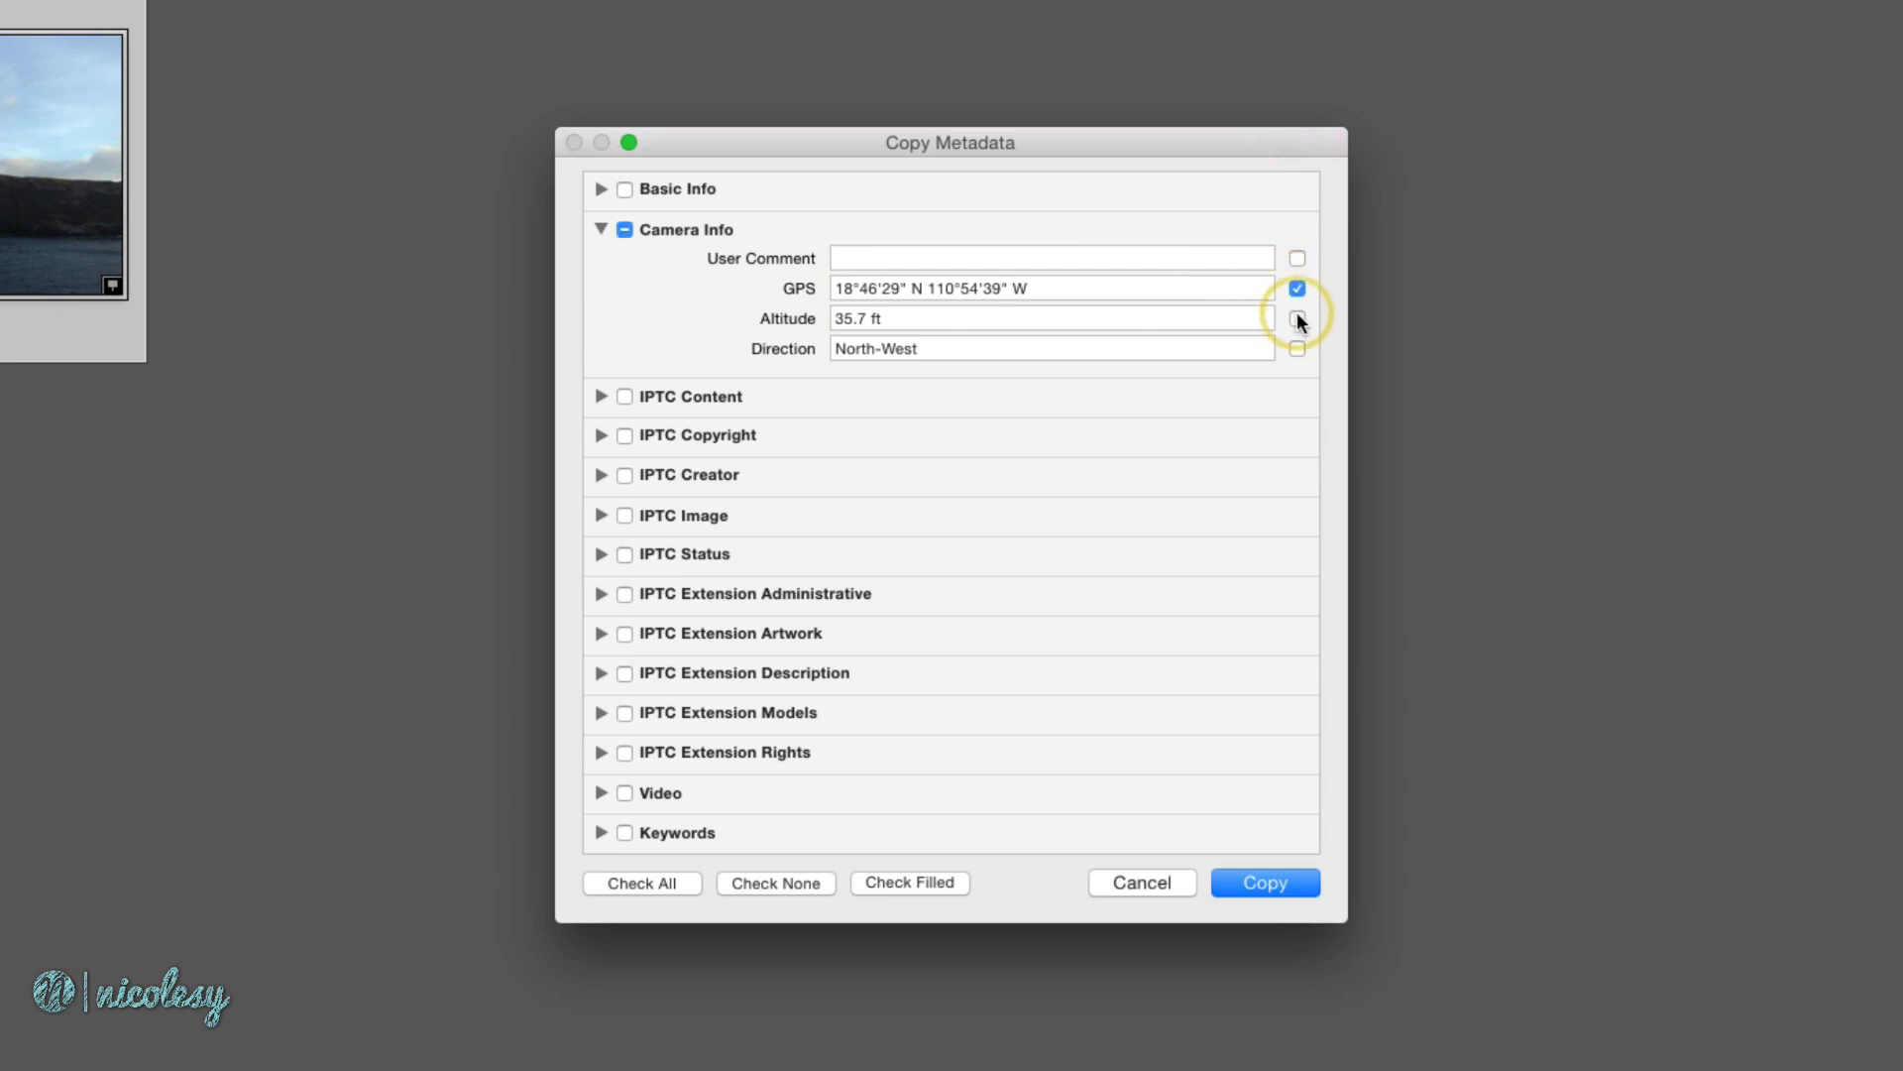
click(1297, 348)
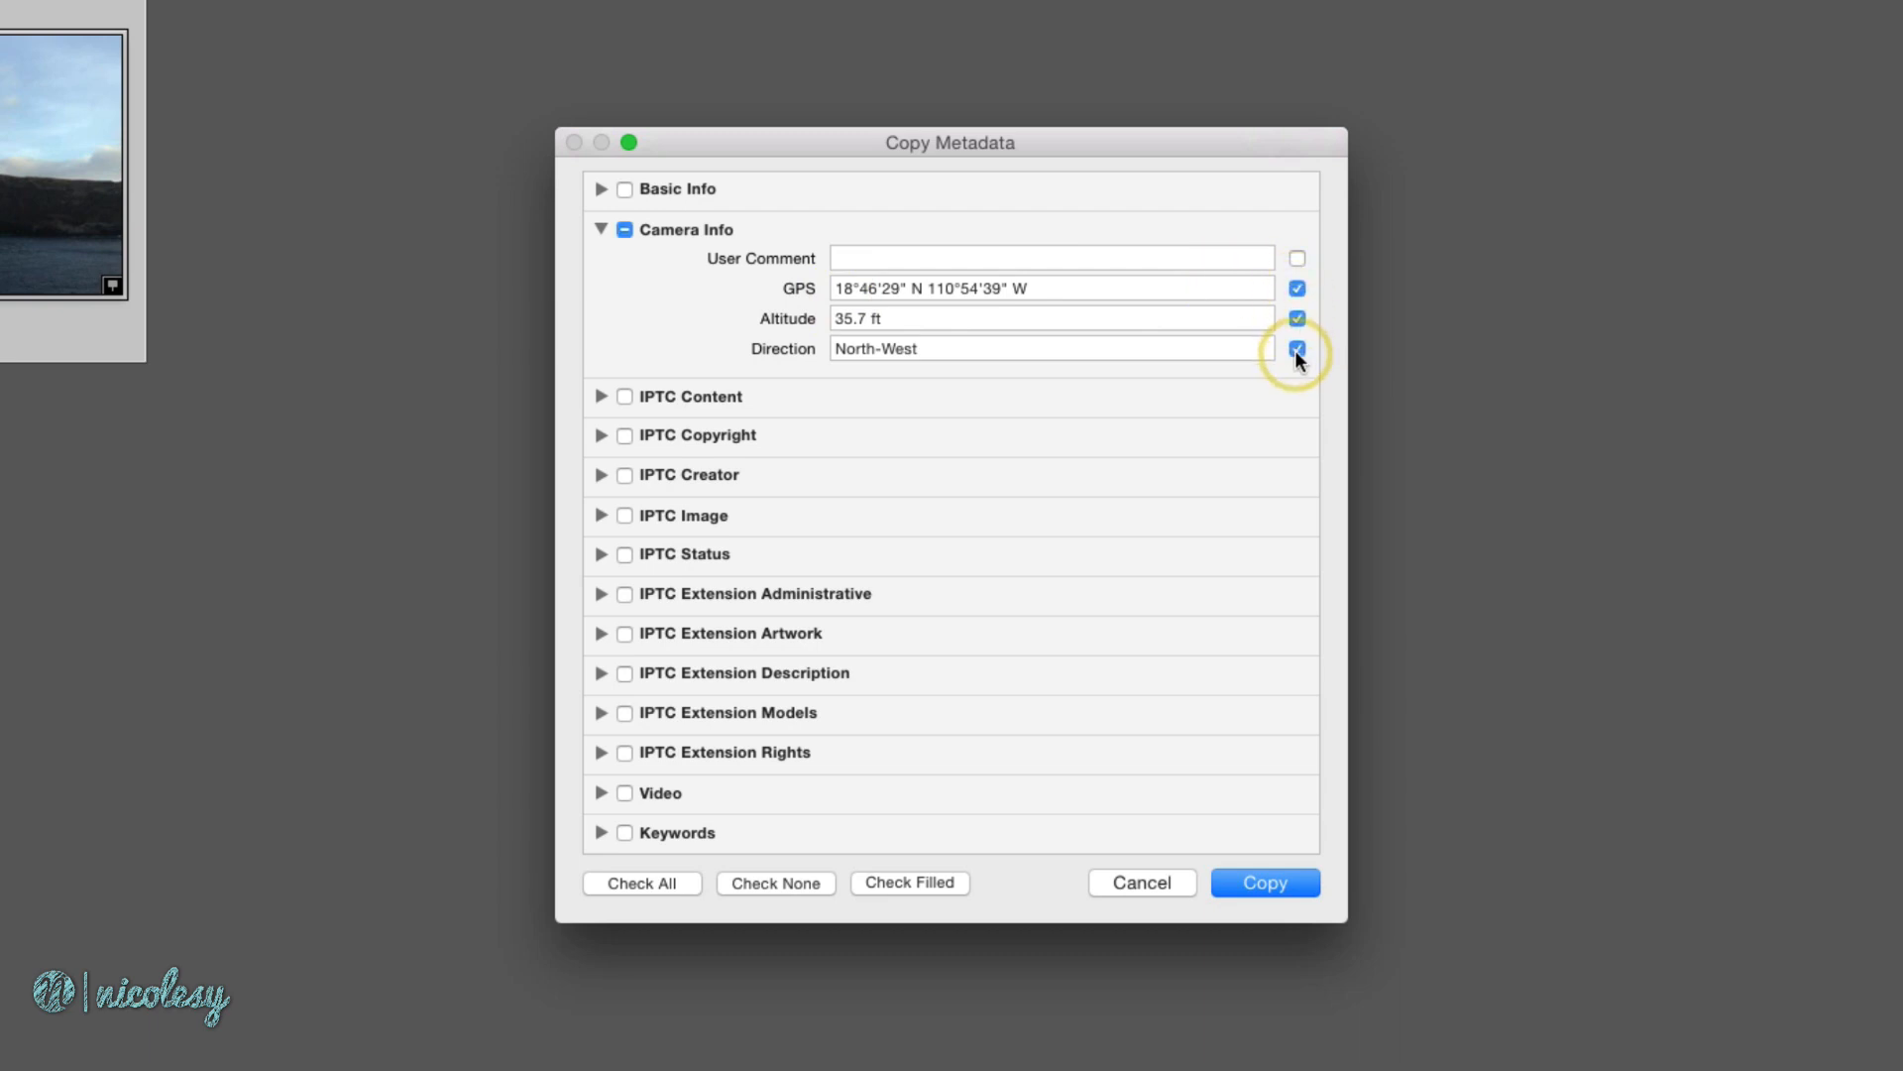
click(1262, 882)
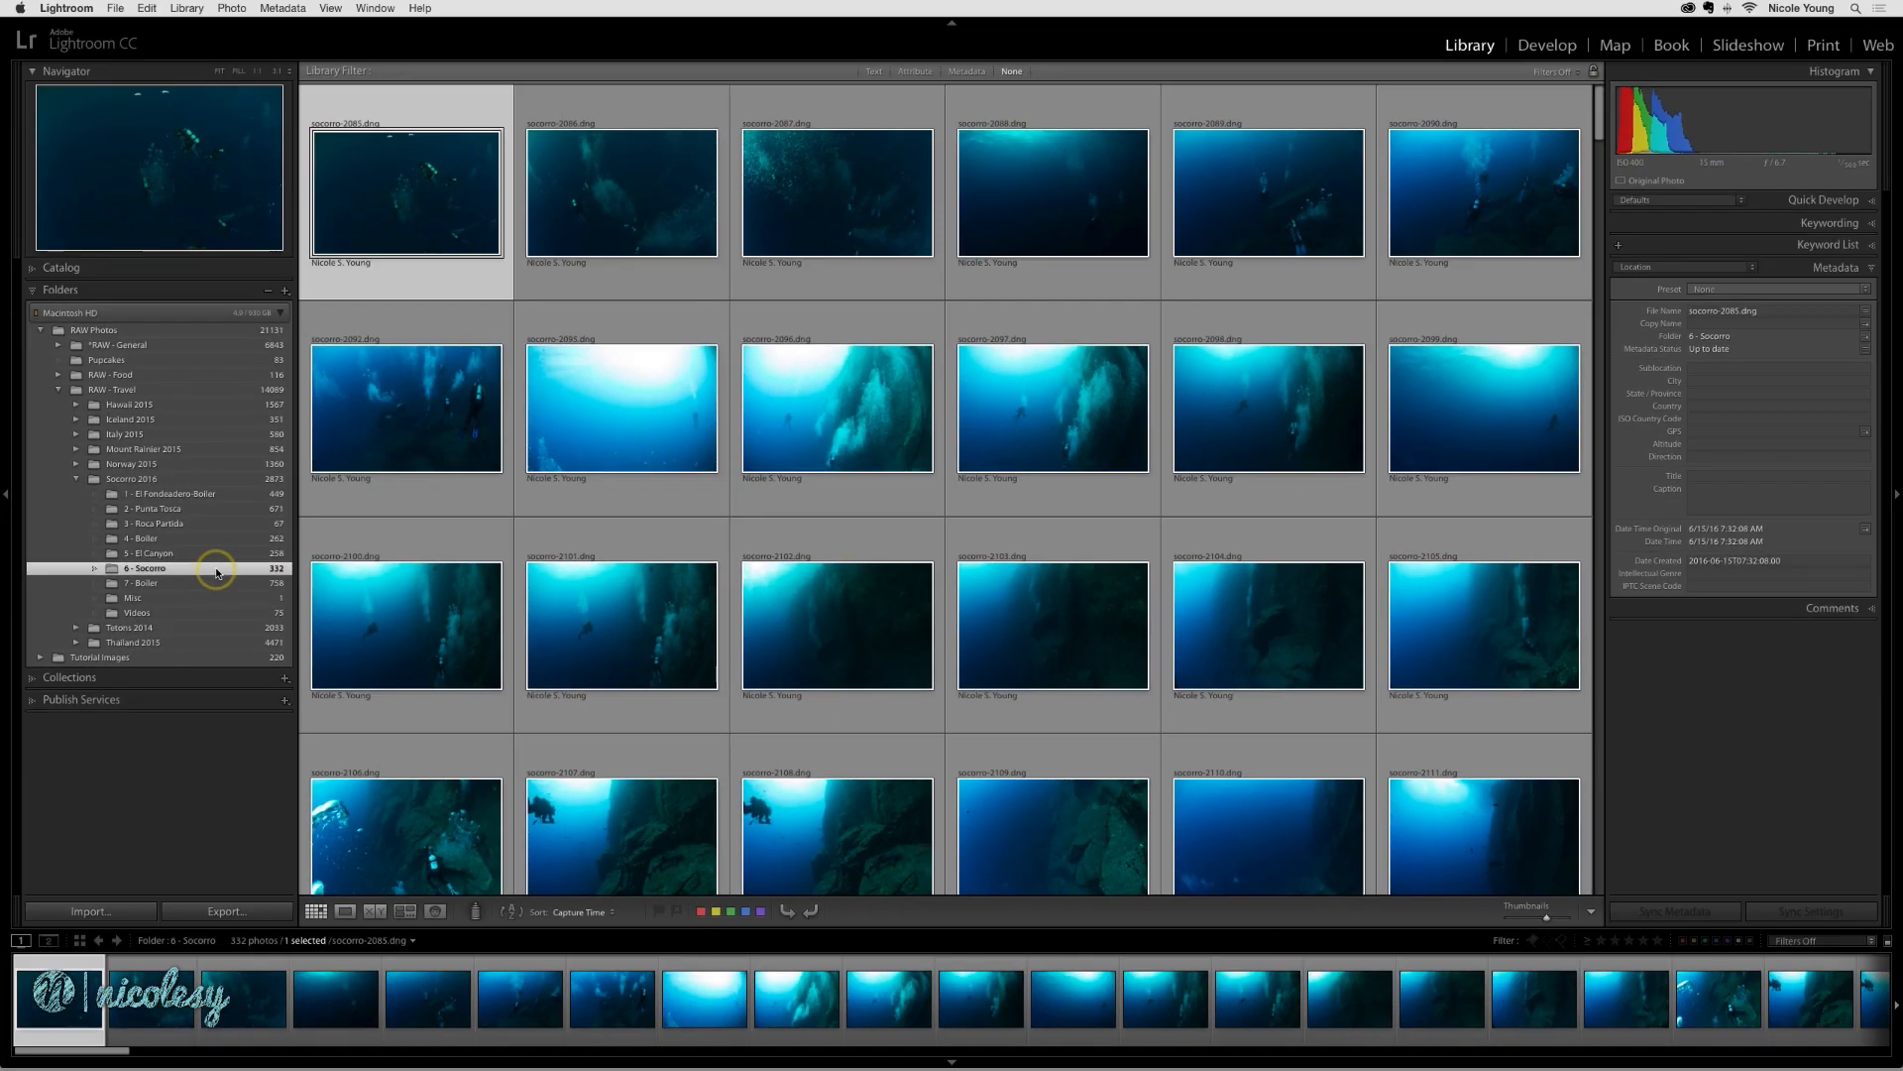
- Select all 332 Socorro photos, paste the copied location metadata, and show them in Map view
key(cmd+a)
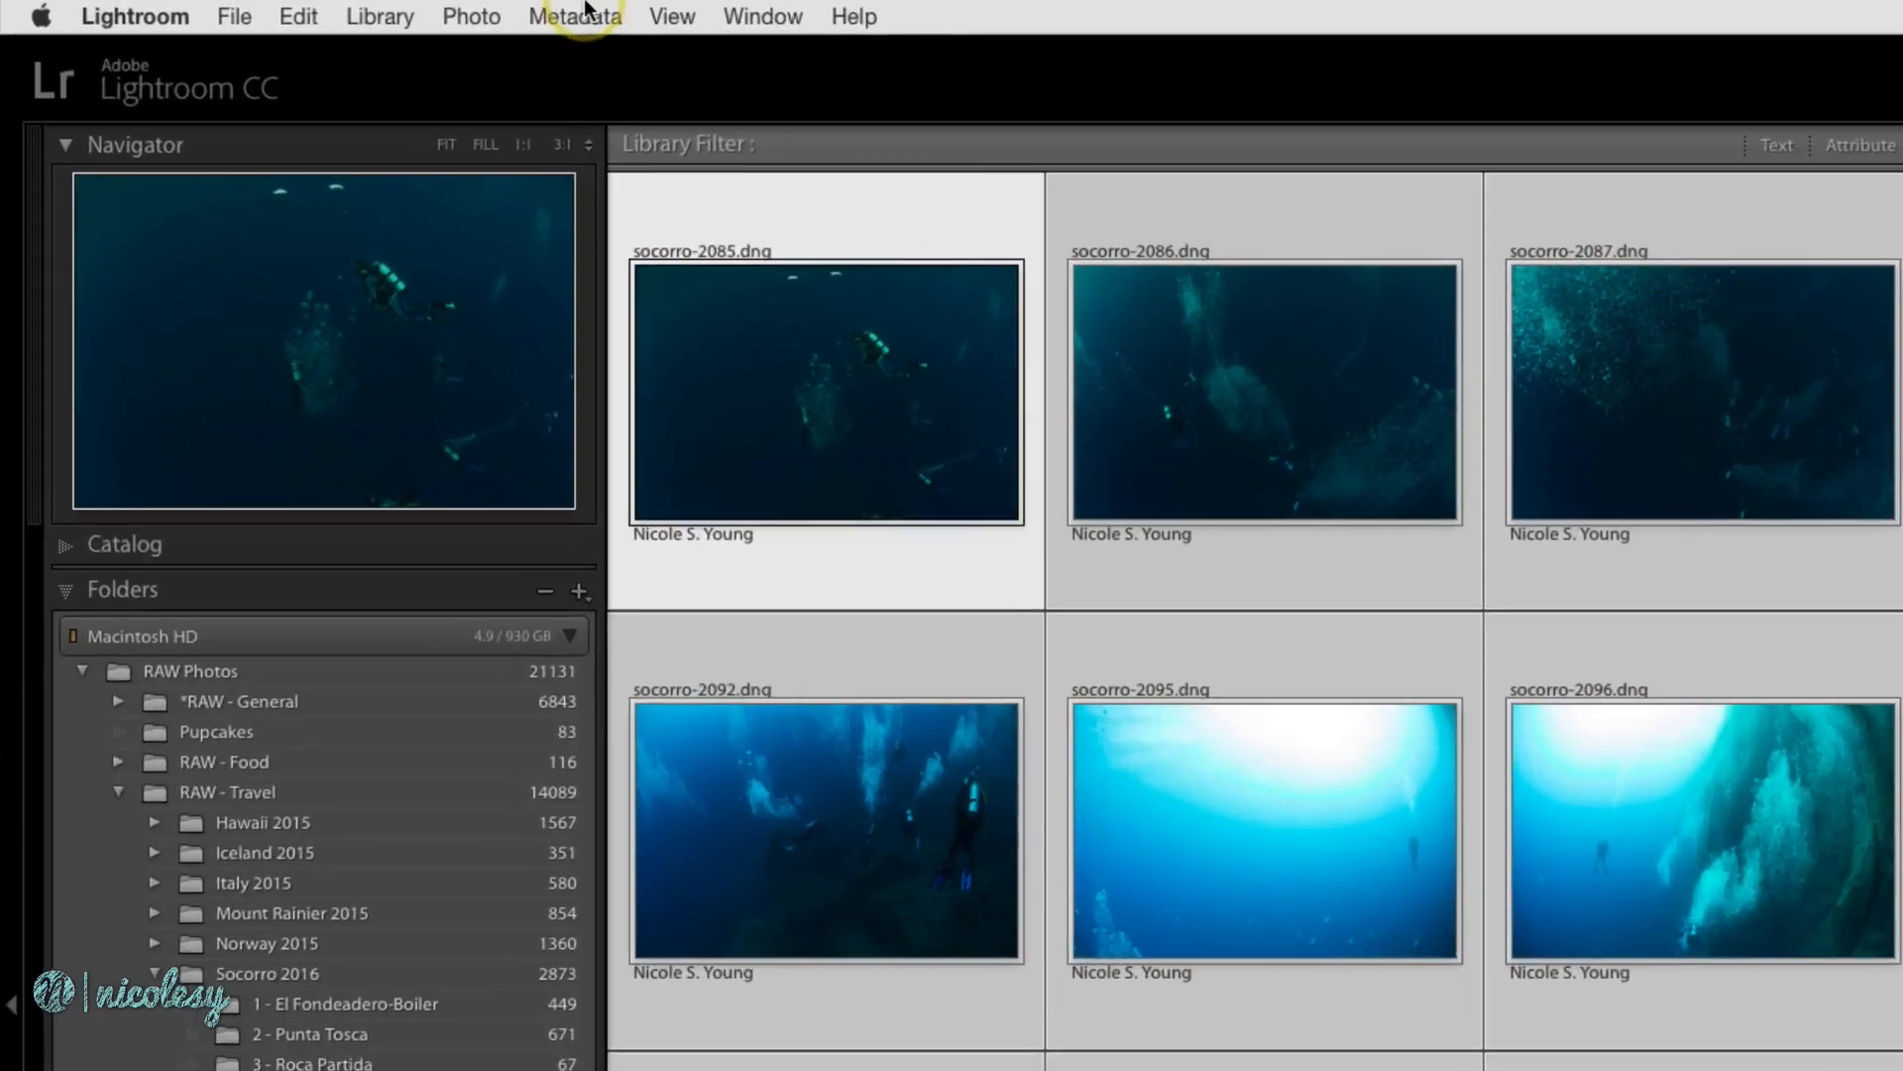
click(574, 16)
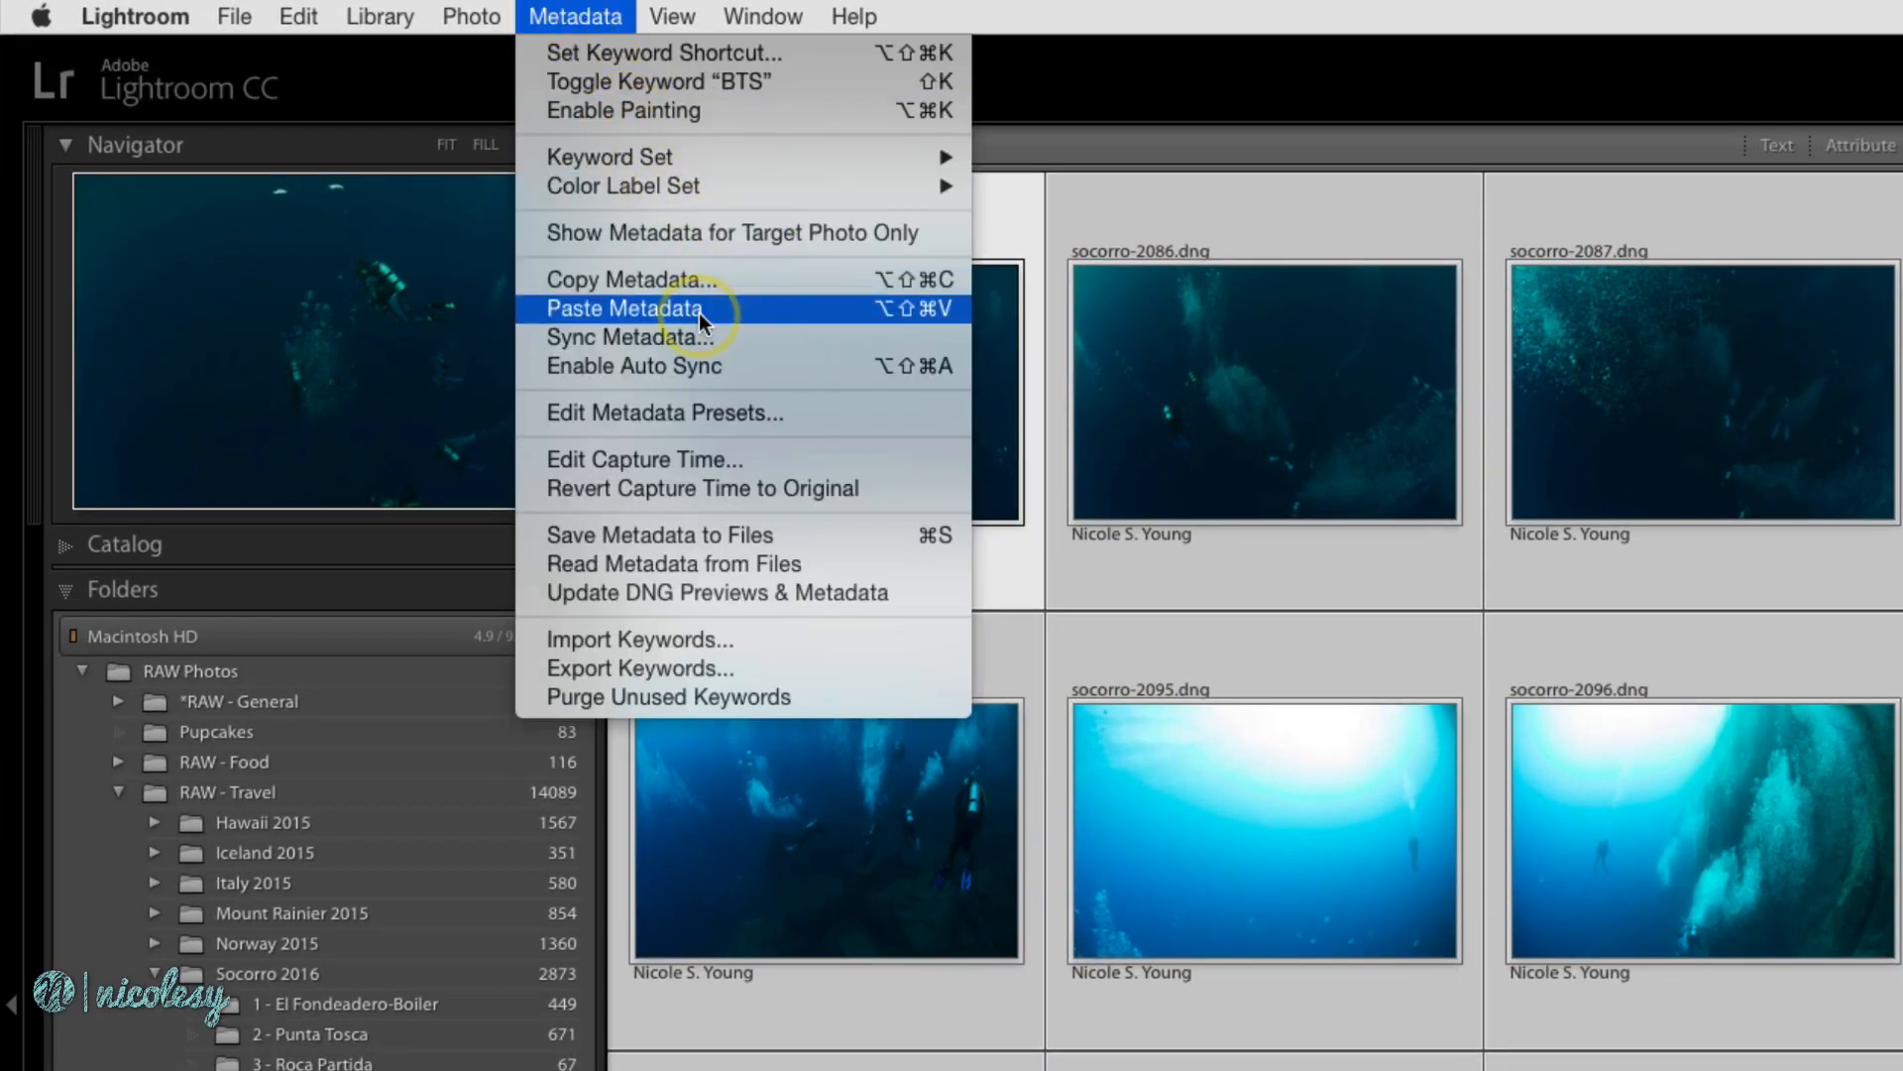
click(622, 309)
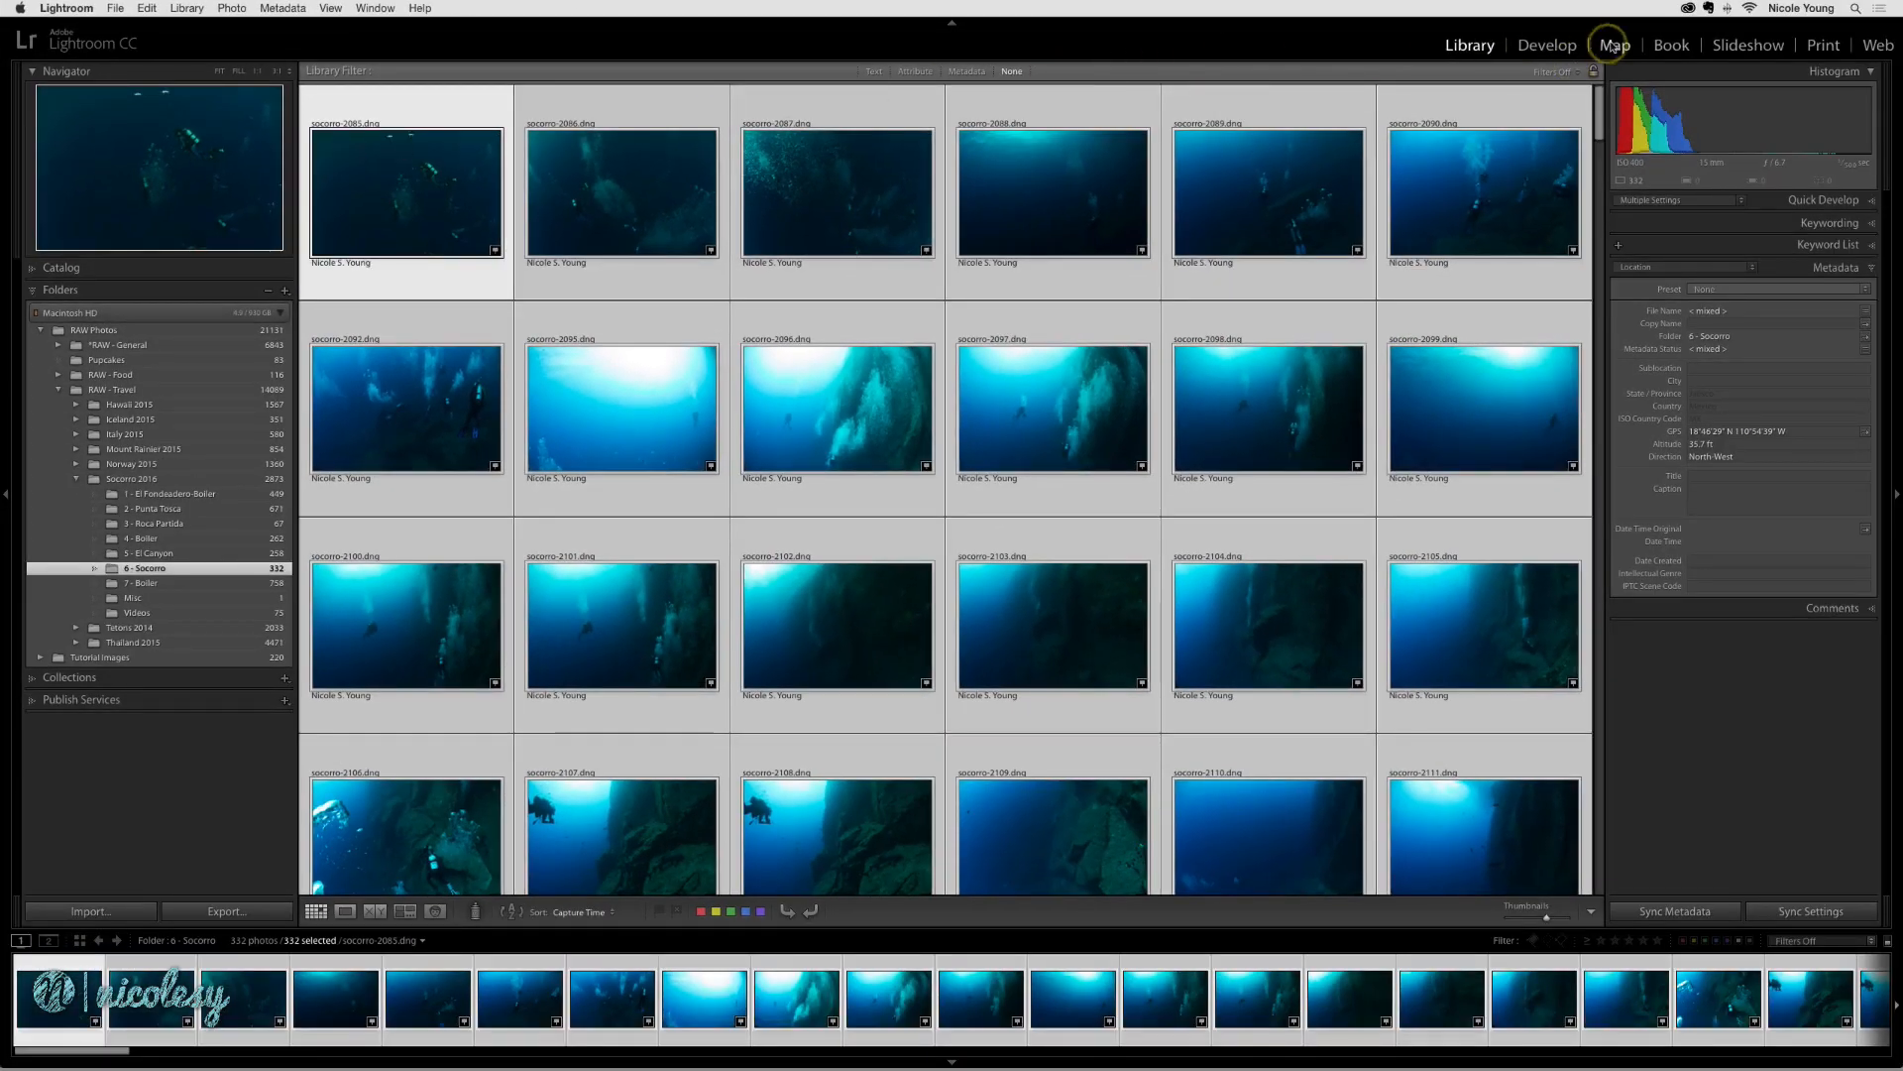
click(1613, 44)
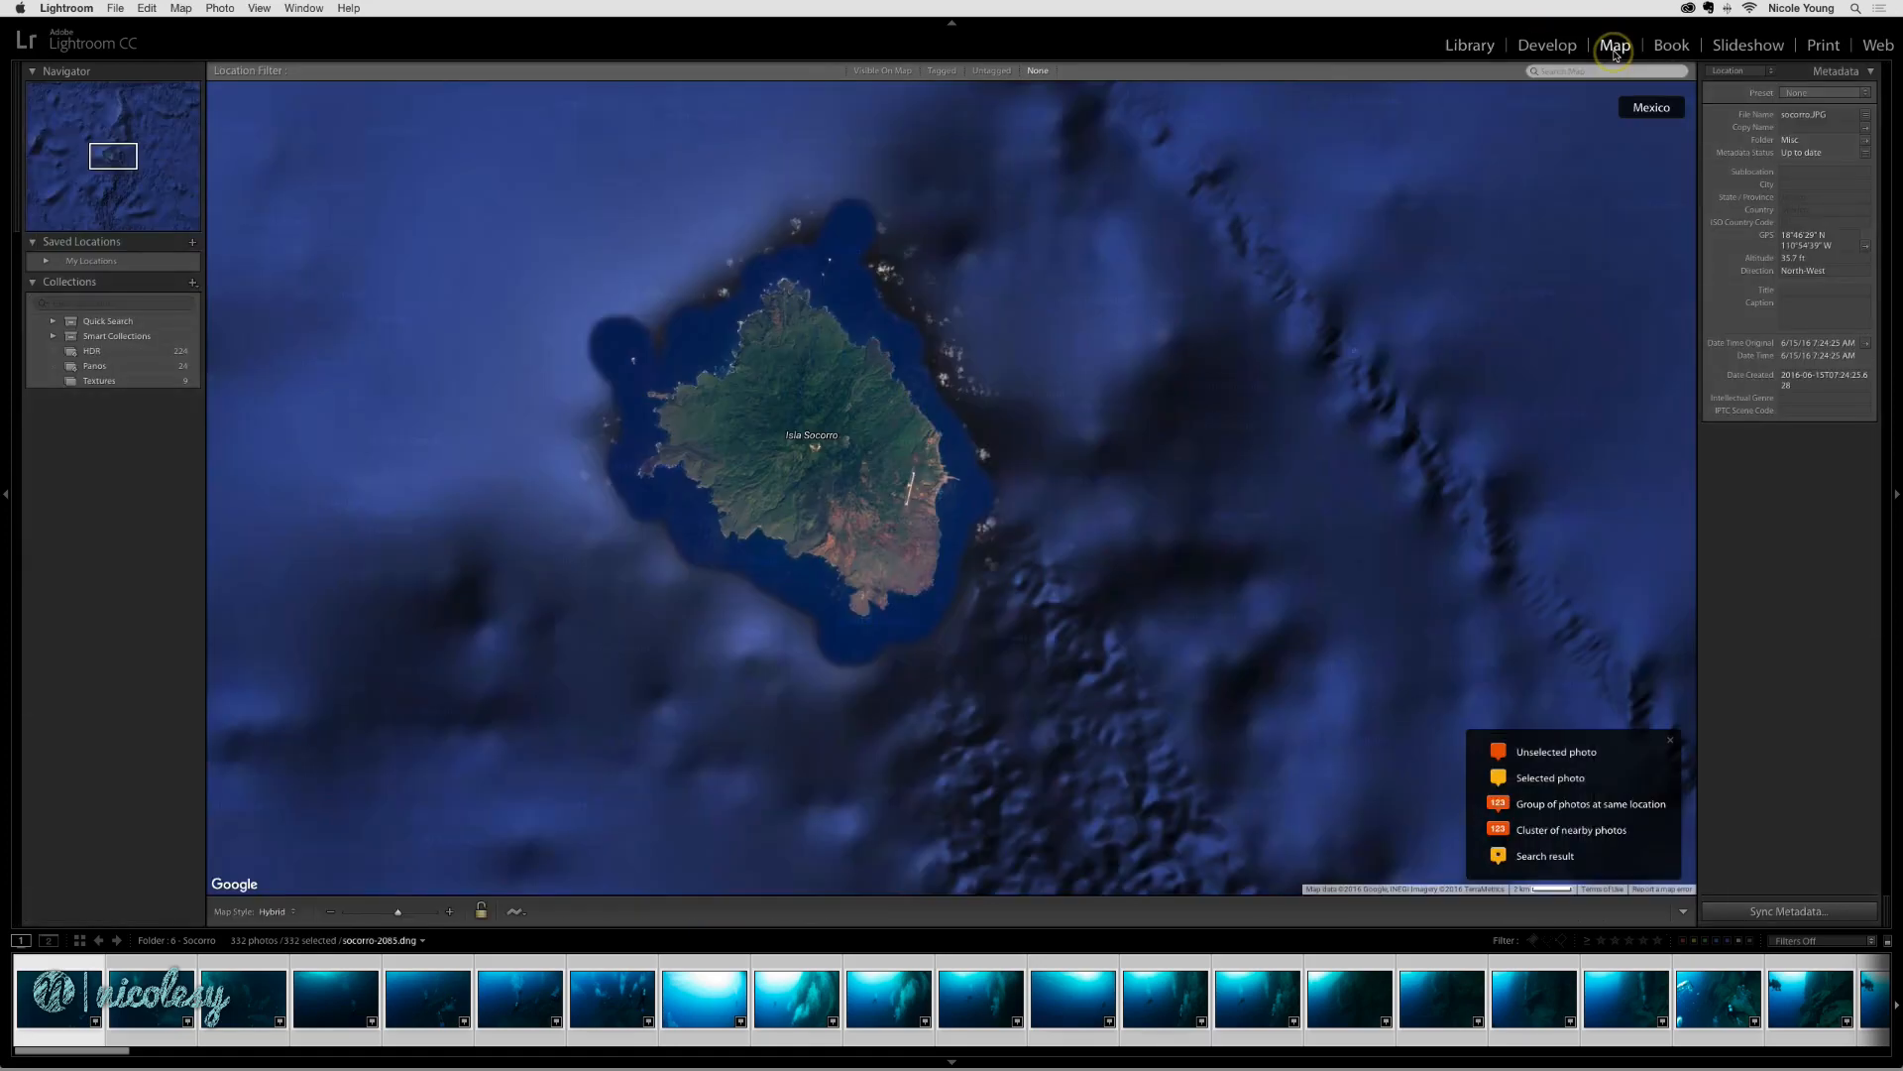